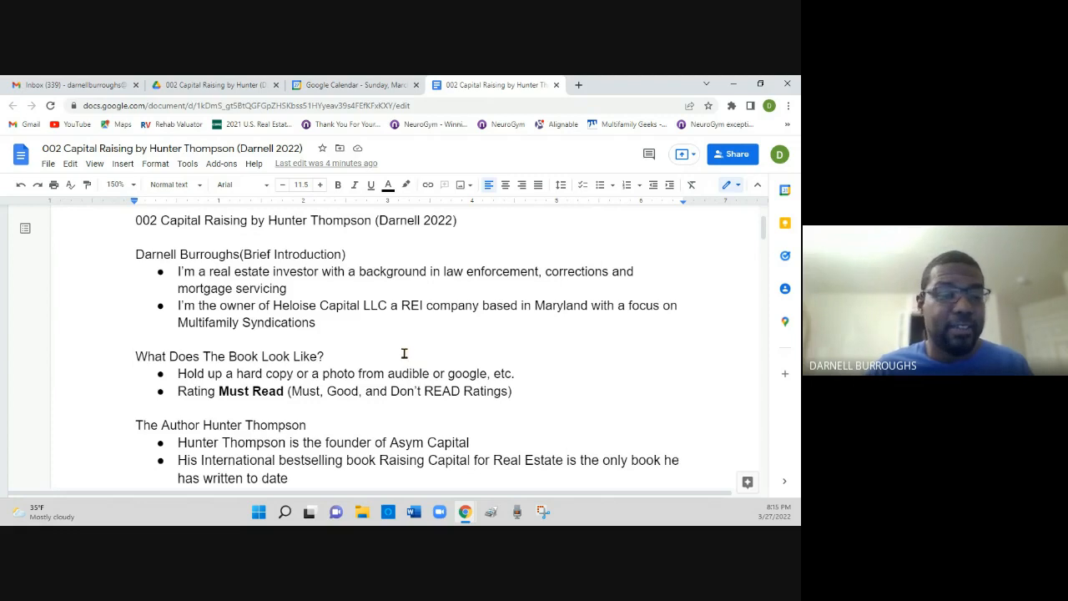
scroll(down, 3)
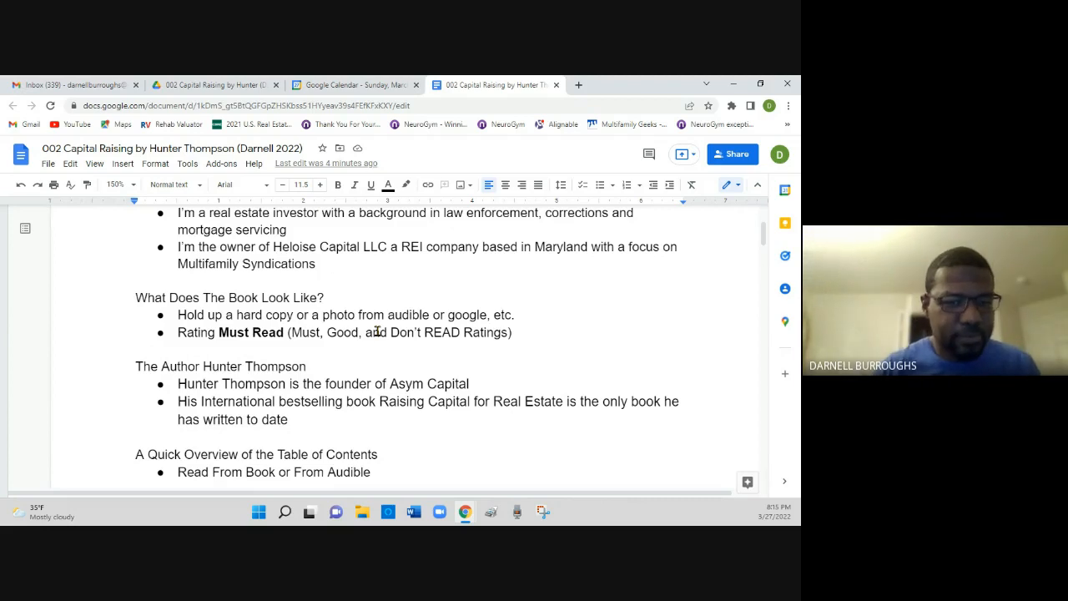
scroll(down, 3)
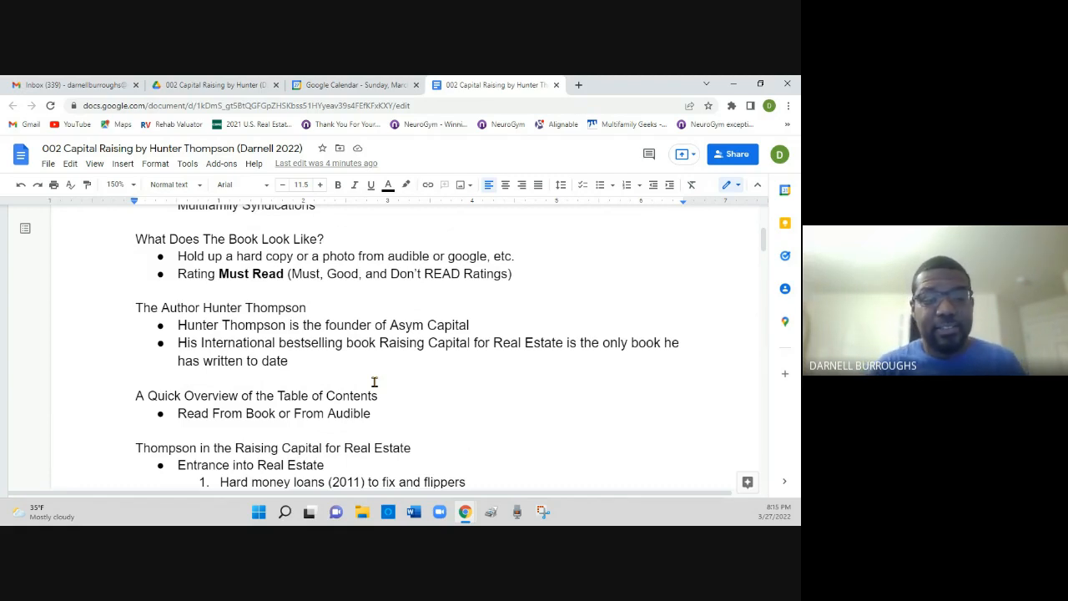
scroll(down, 3)
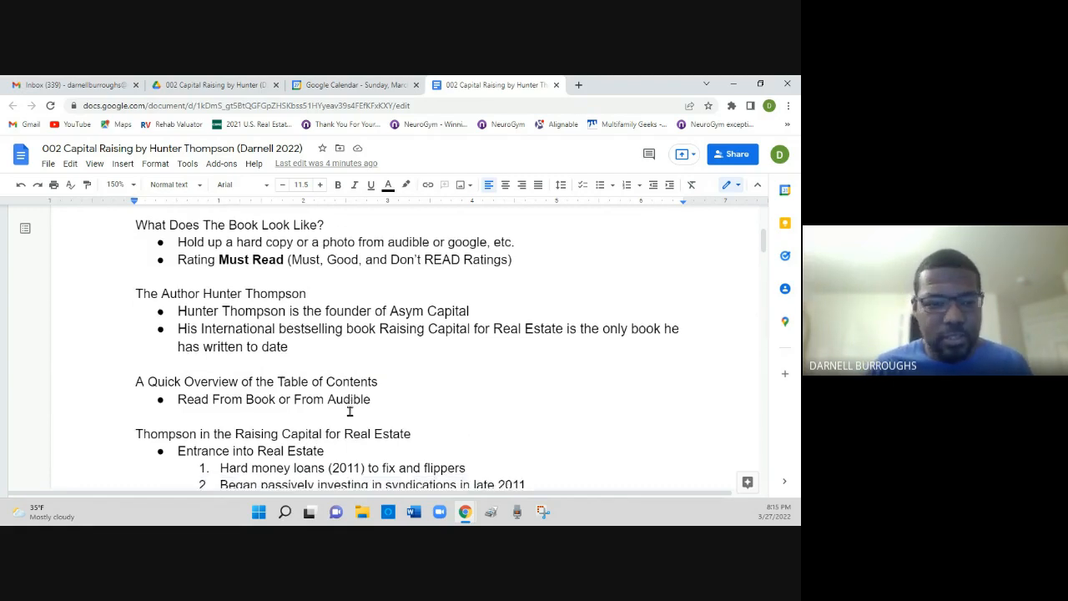
scroll(down, 3)
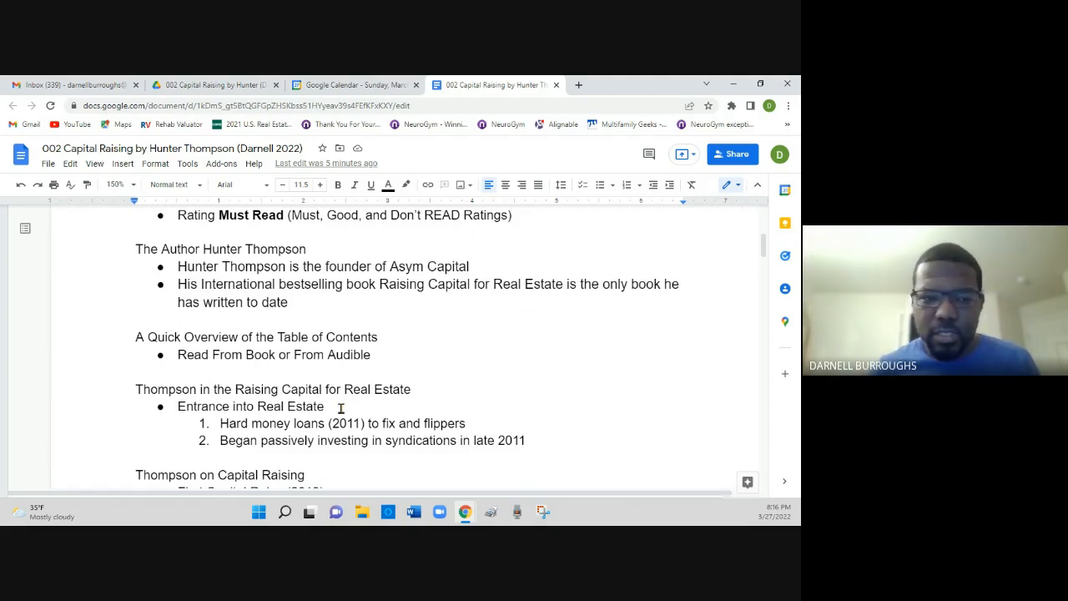
scroll(down, 3)
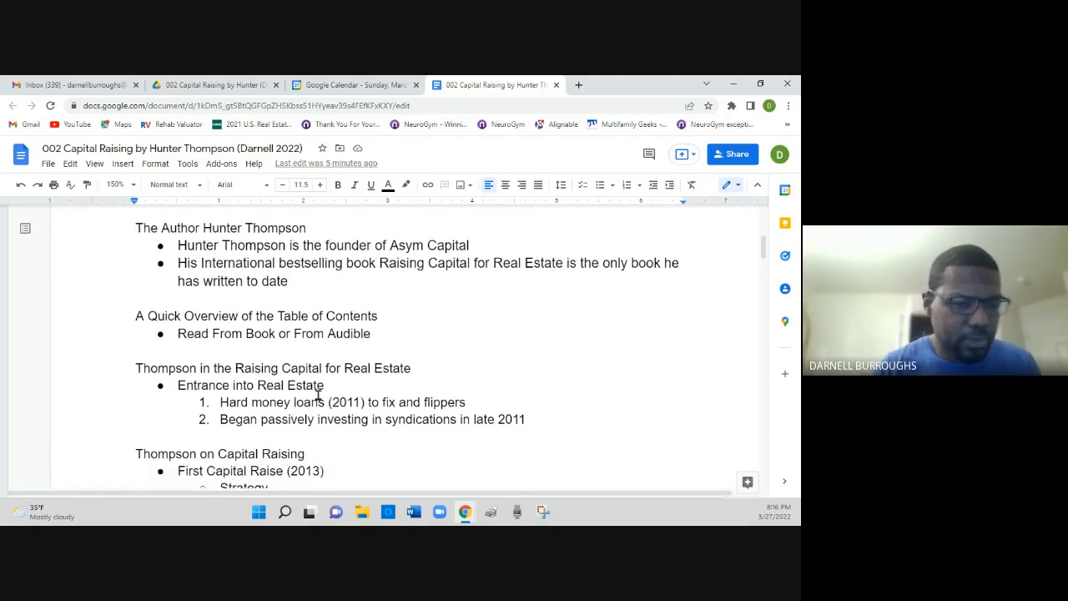
scroll(down, 3)
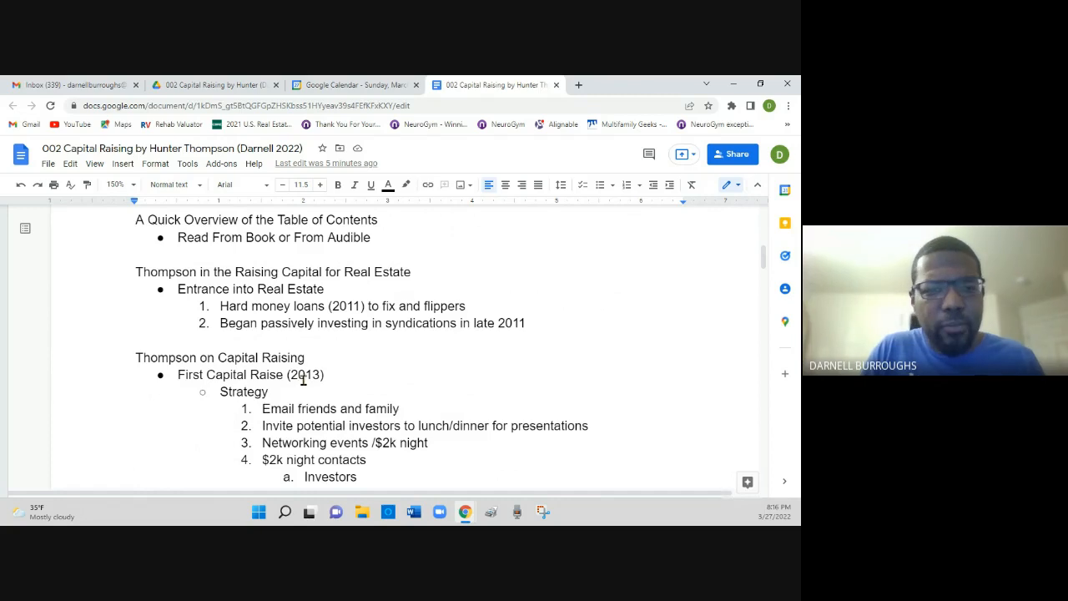
mouse_move(315, 347)
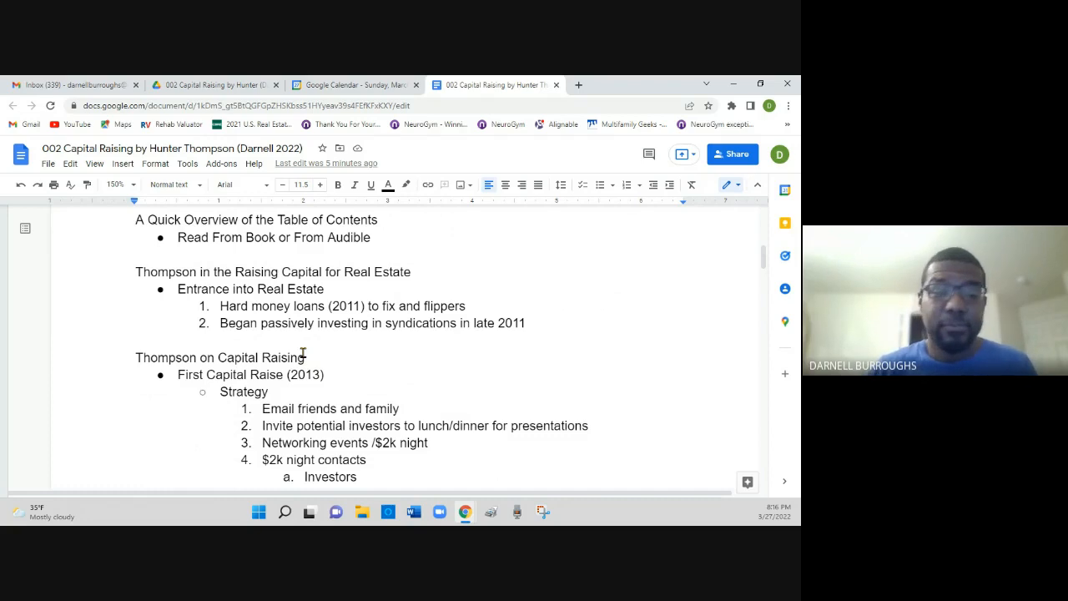
scroll(down, 3)
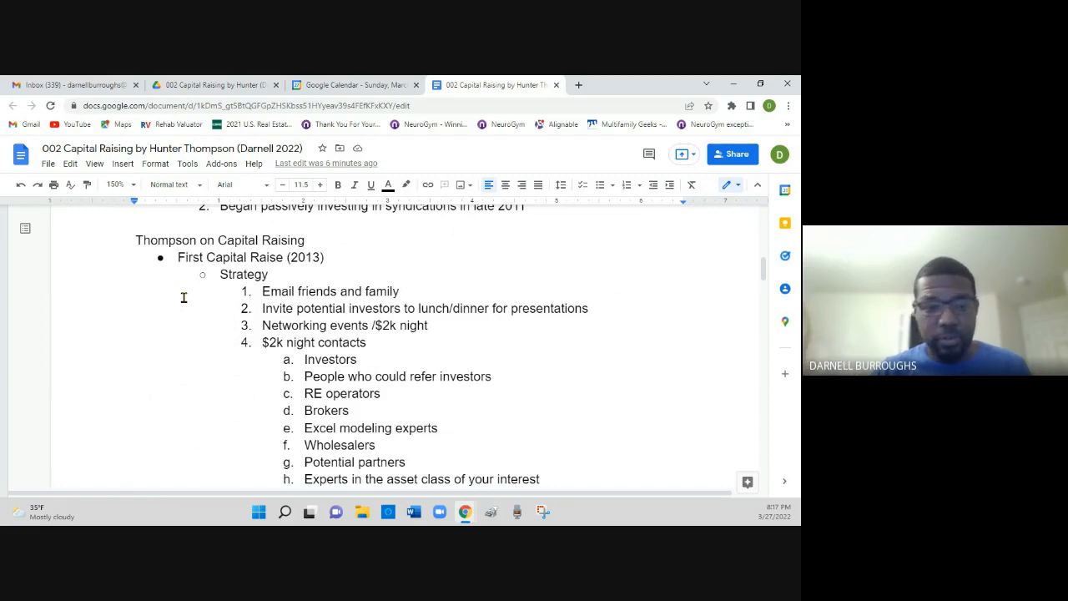
scroll(down, 3)
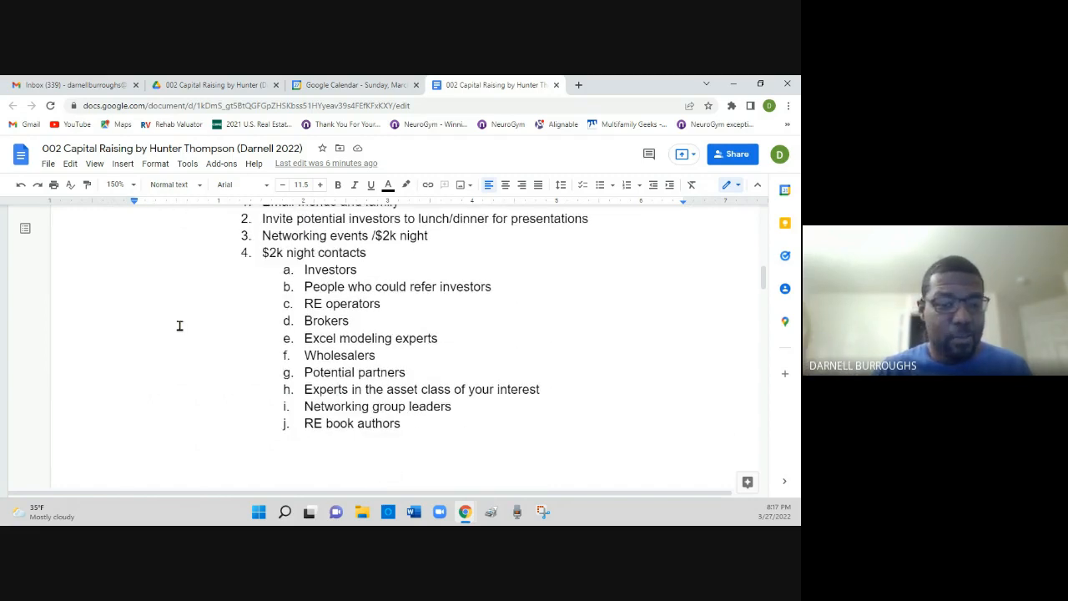
scroll(down, 3)
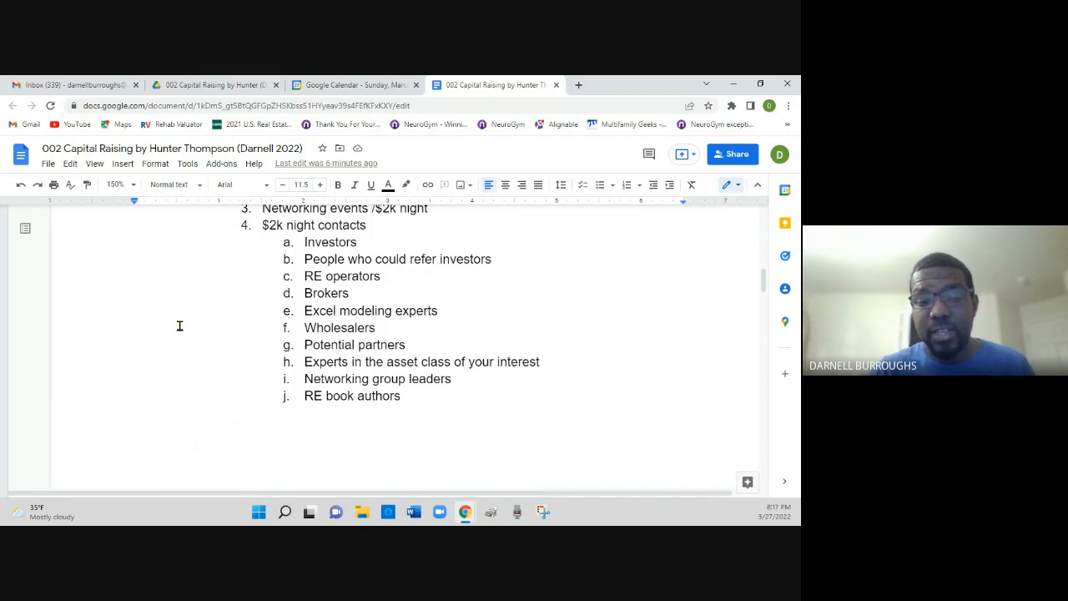
scroll(down, 3)
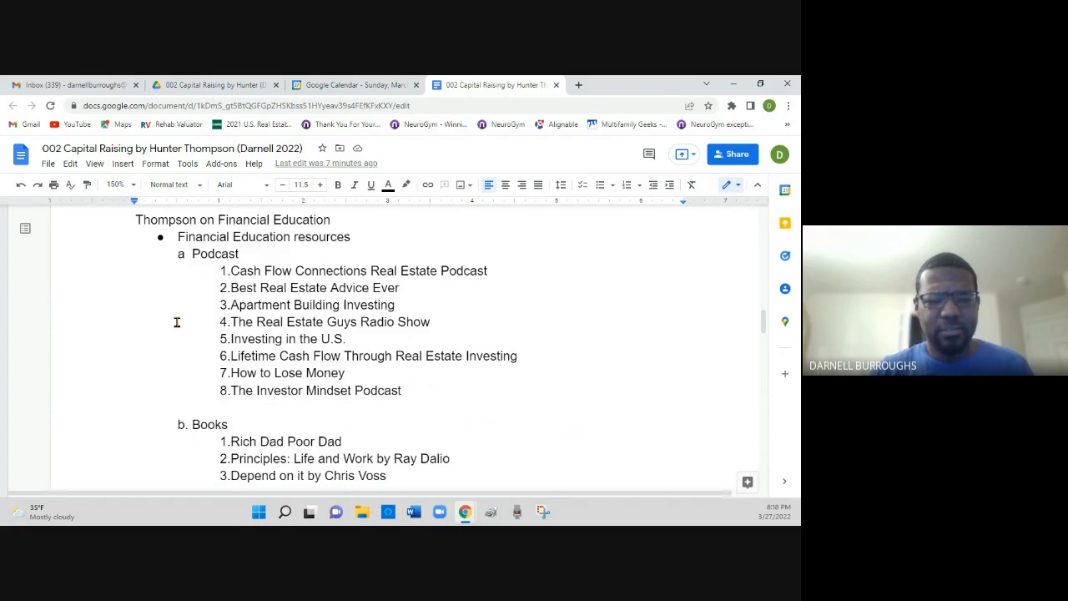
mouse_move(139, 356)
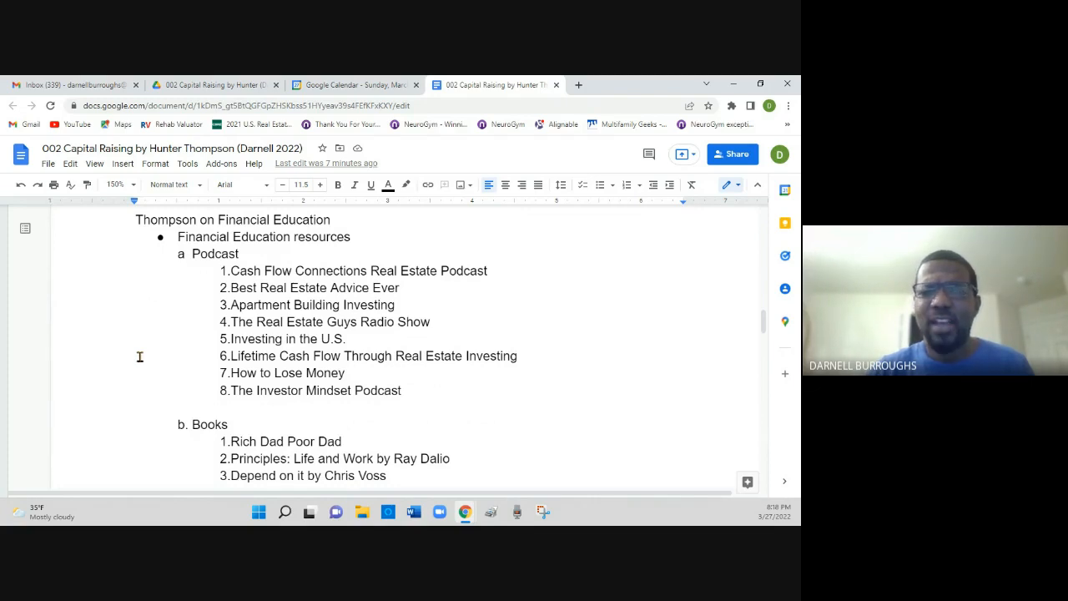
mouse_move(264, 347)
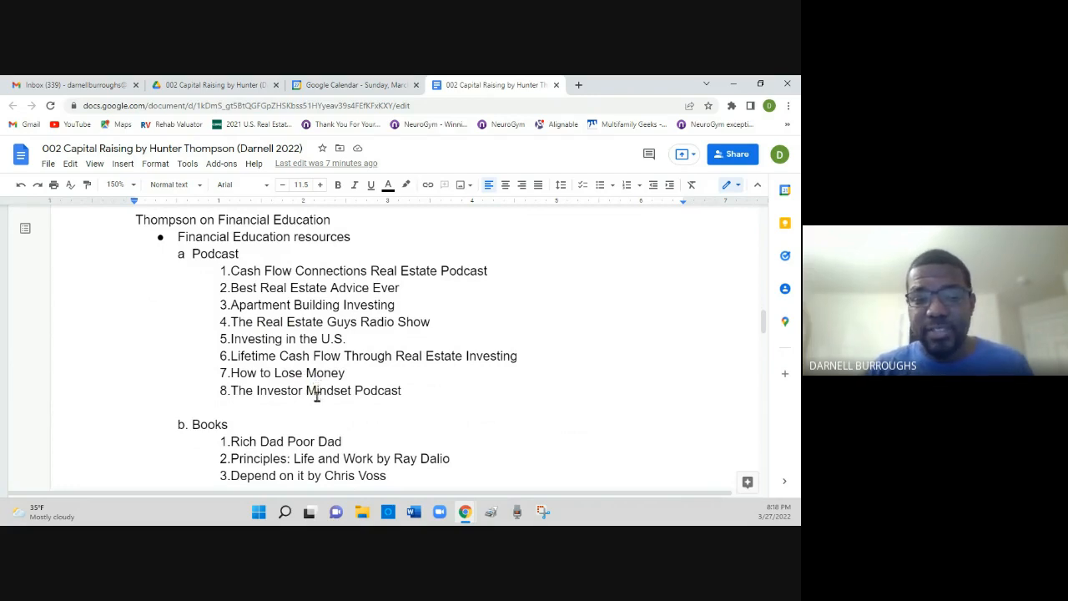
scroll(down, 3)
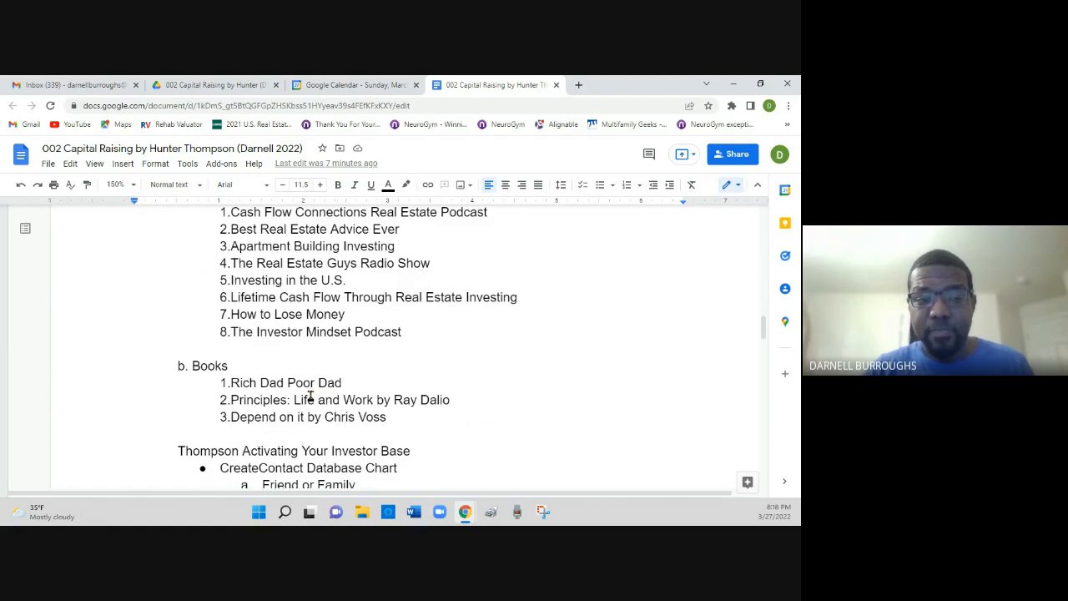
mouse_move(316, 374)
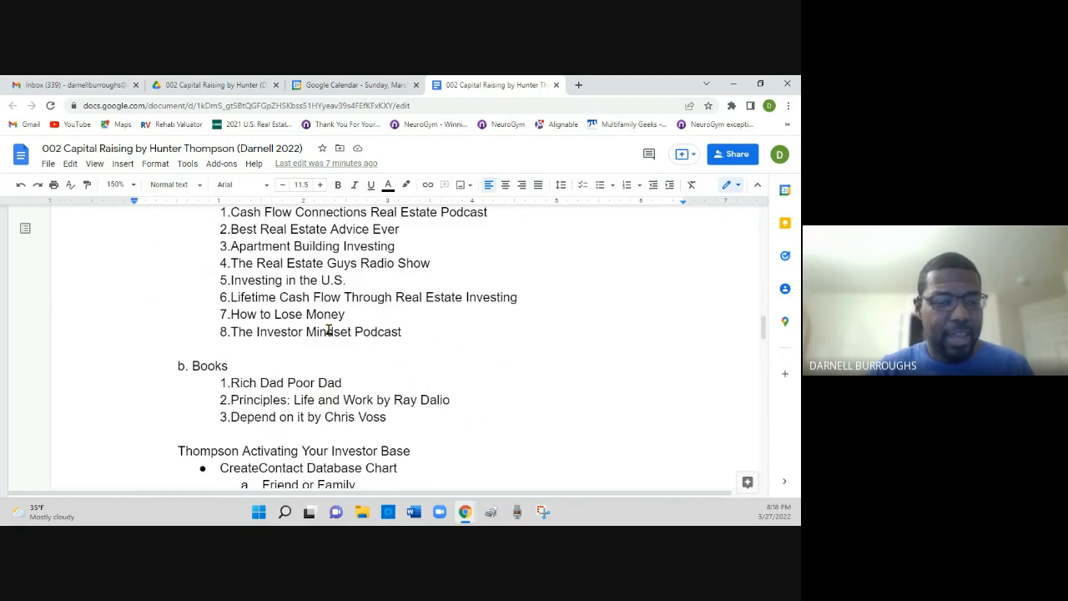
scroll(down, 3)
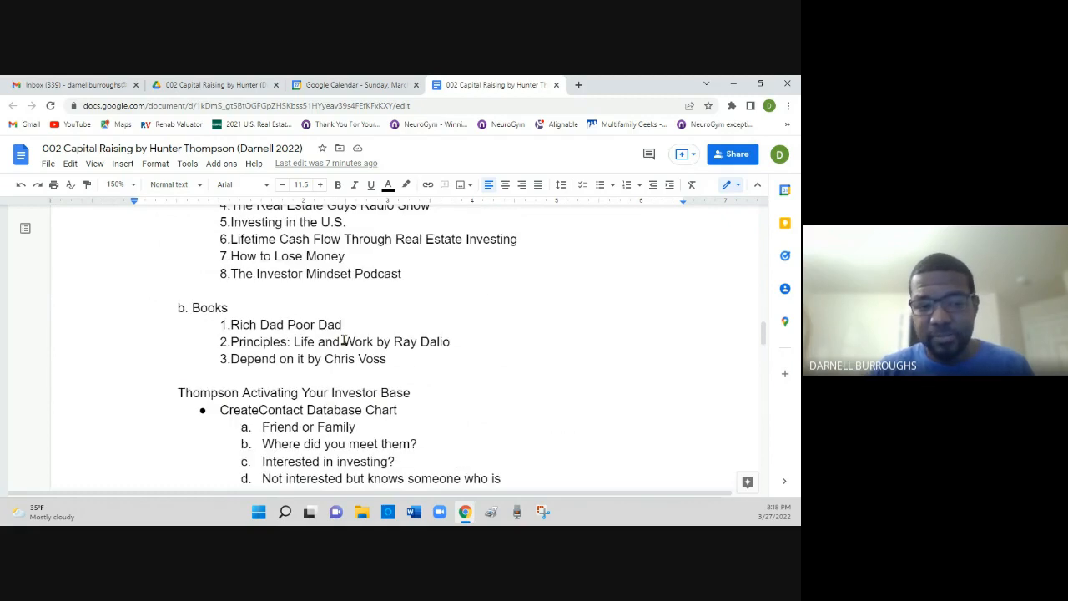
scroll(down, 3)
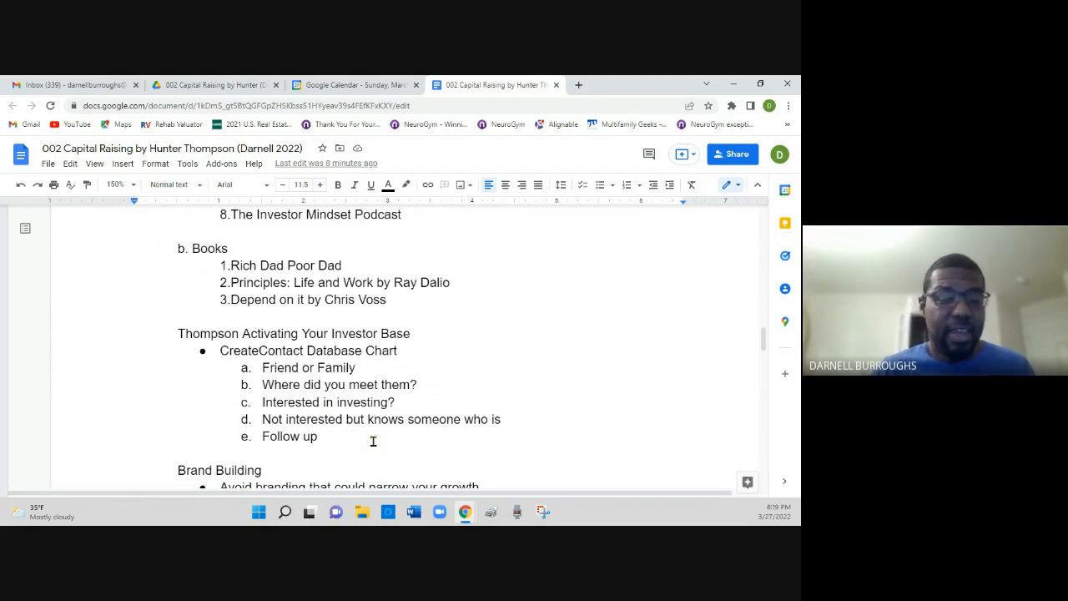
scroll(down, 3)
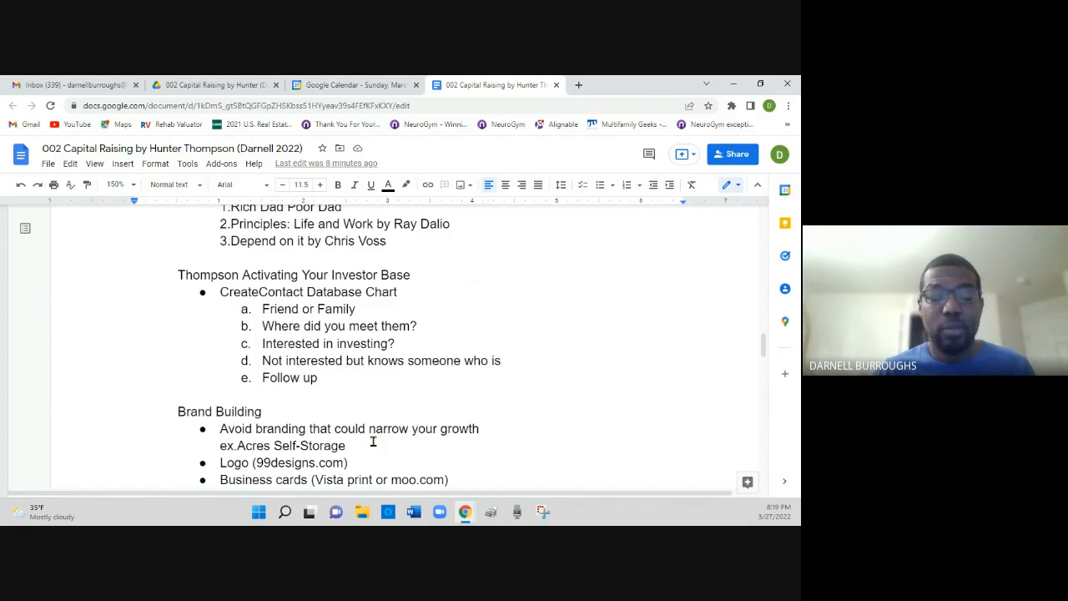
scroll(down, 3)
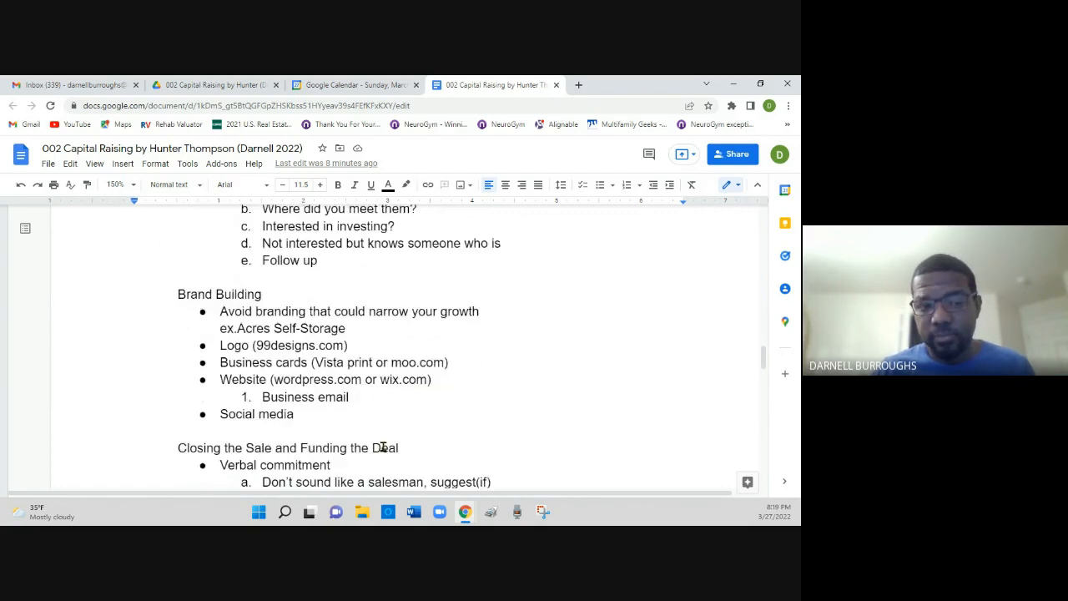
scroll(down, 3)
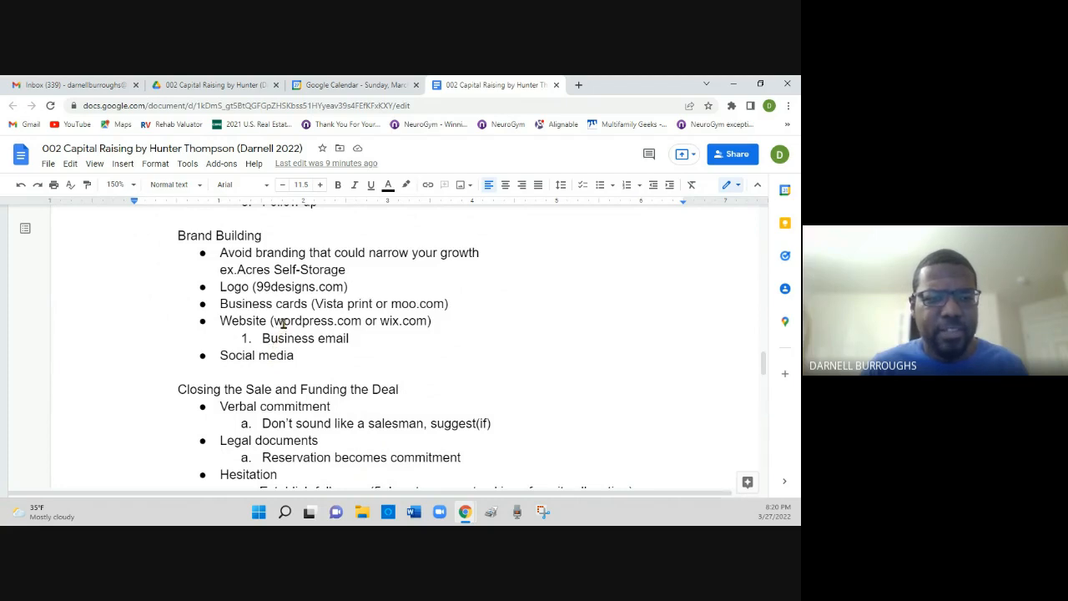
scroll(up, 3)
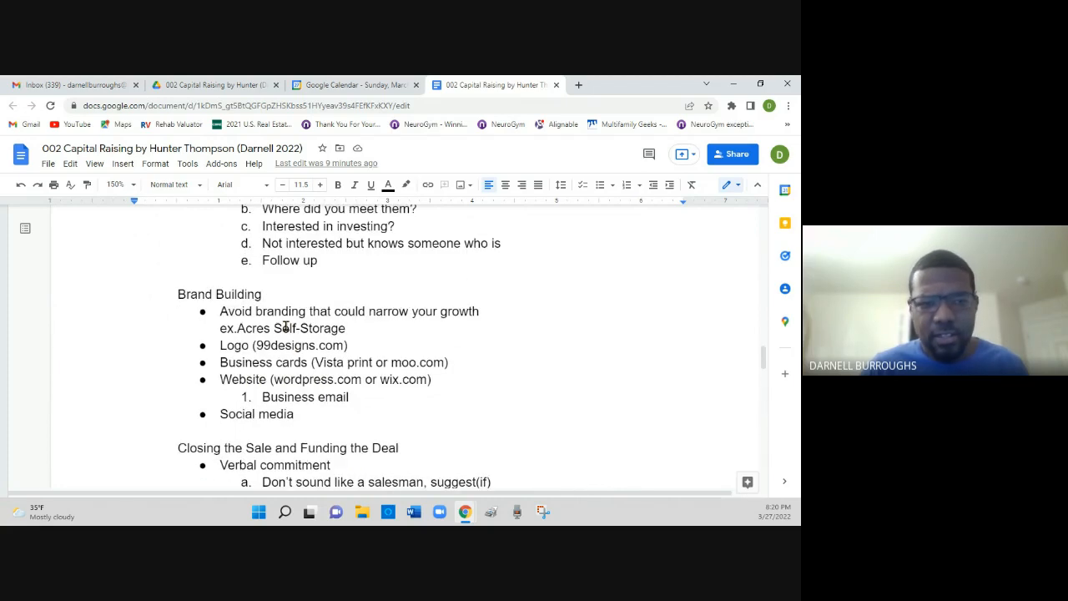
scroll(down, 3)
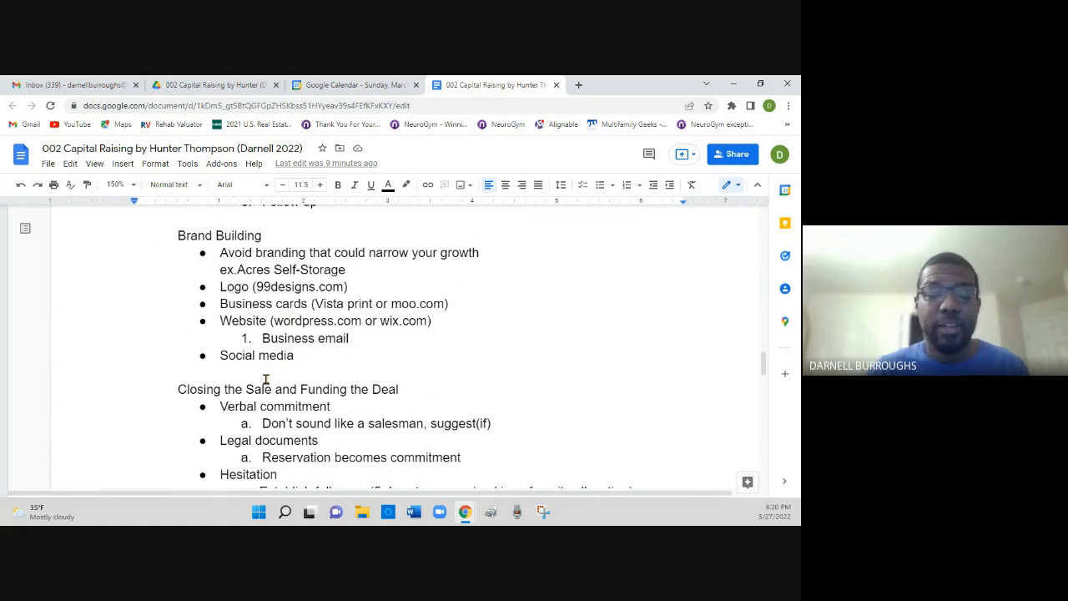
scroll(down, 3)
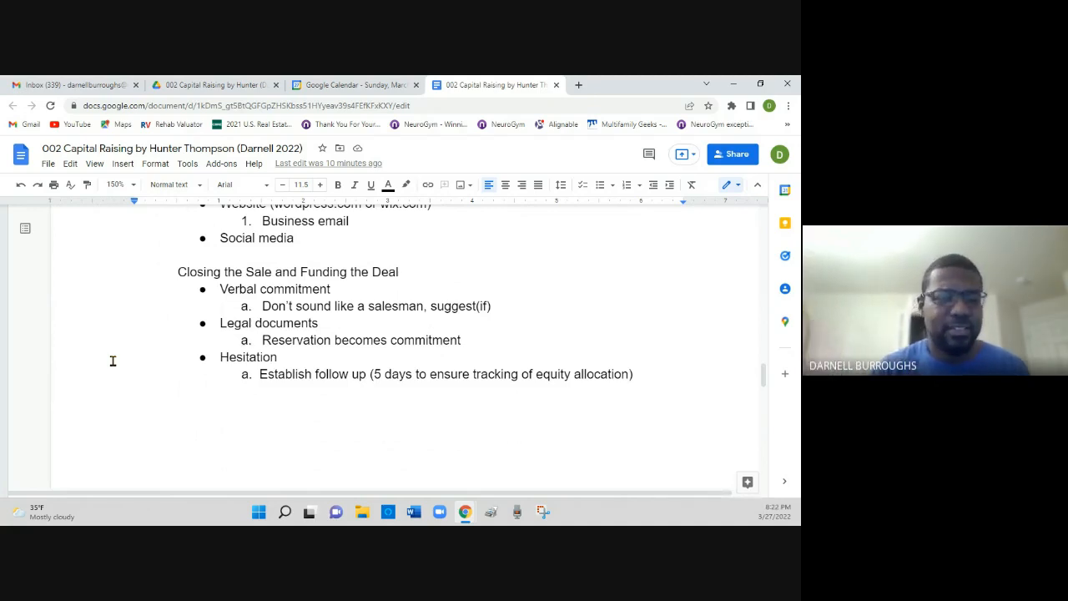
mouse_move(157, 394)
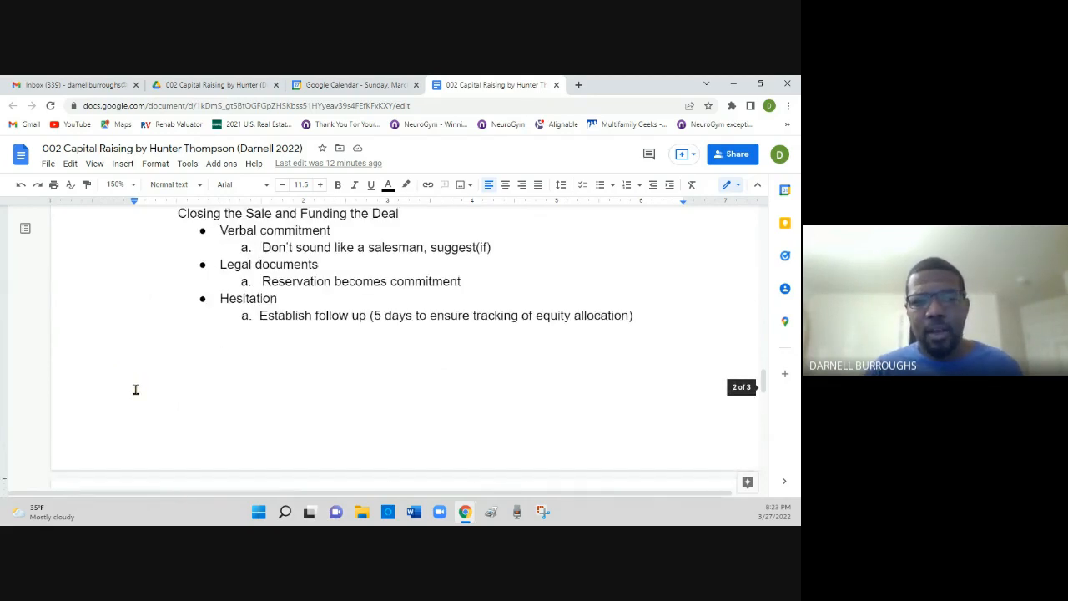
scroll(up, 3)
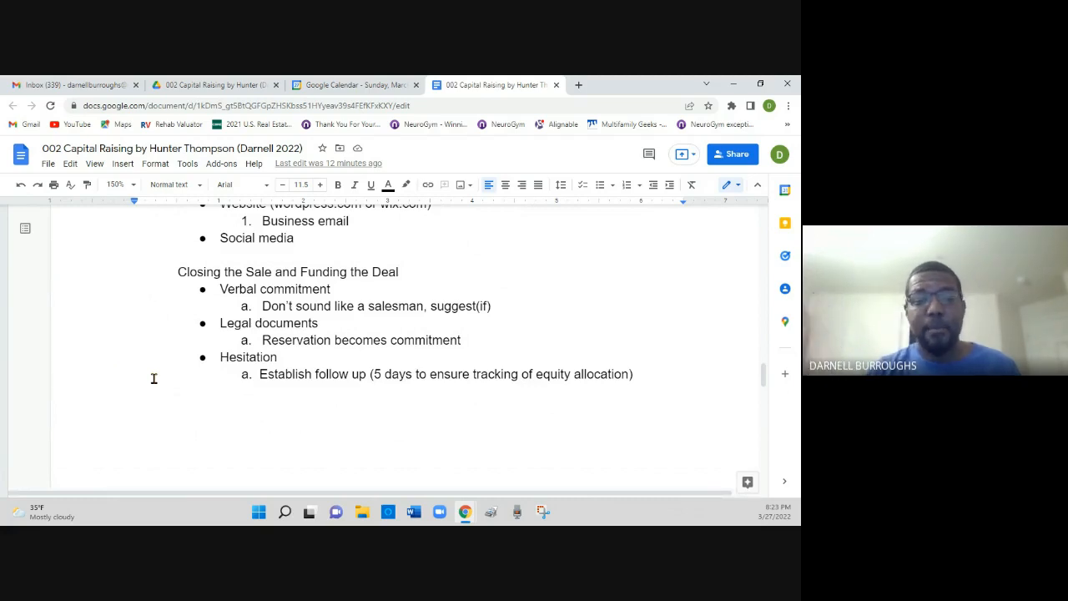
scroll(down, 3)
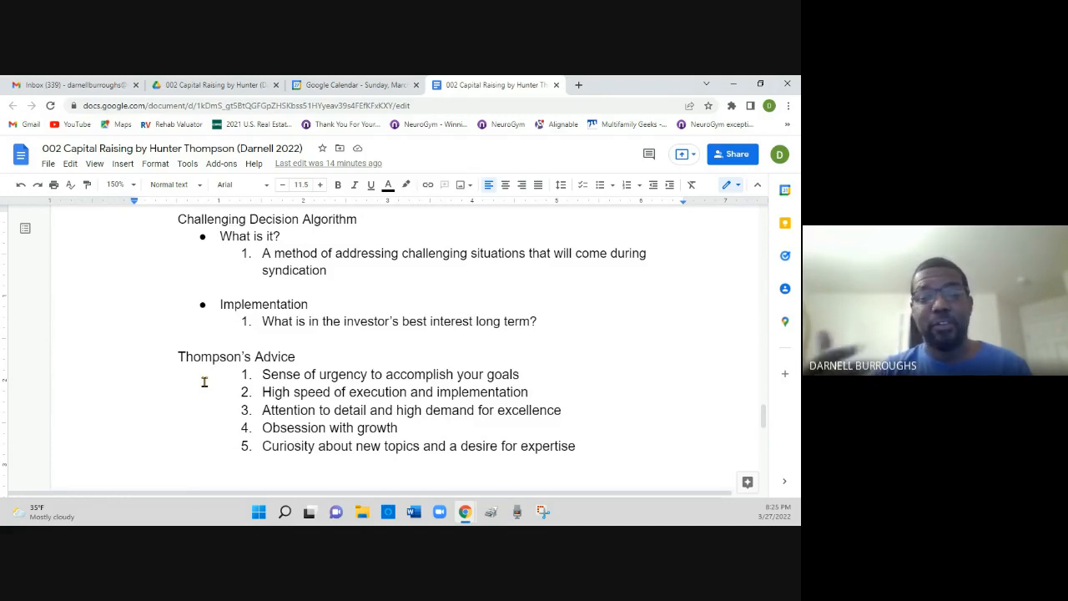
mouse_move(232, 403)
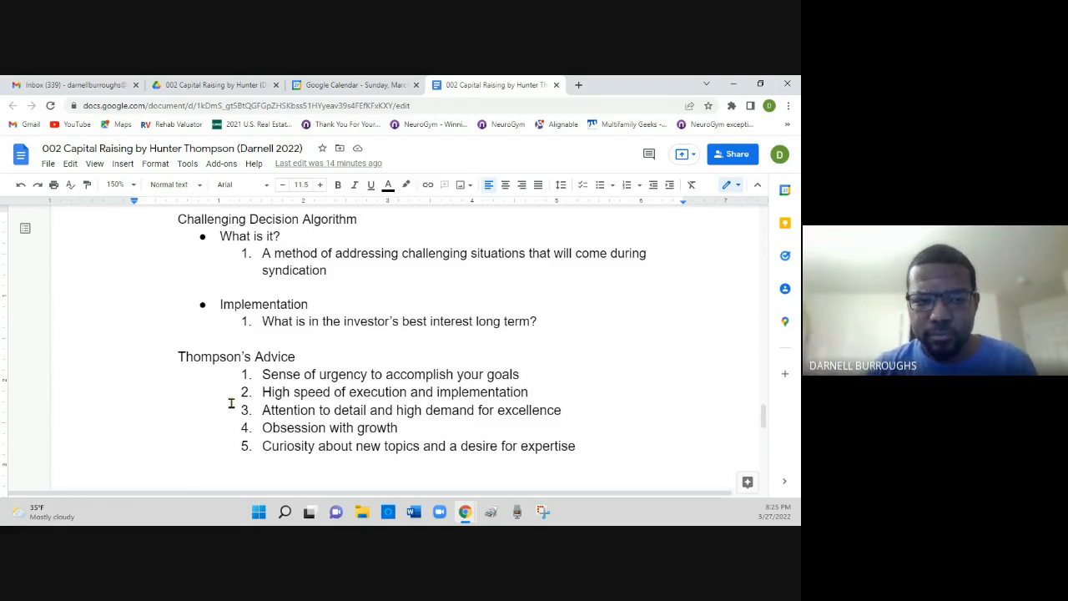
scroll(down, 3)
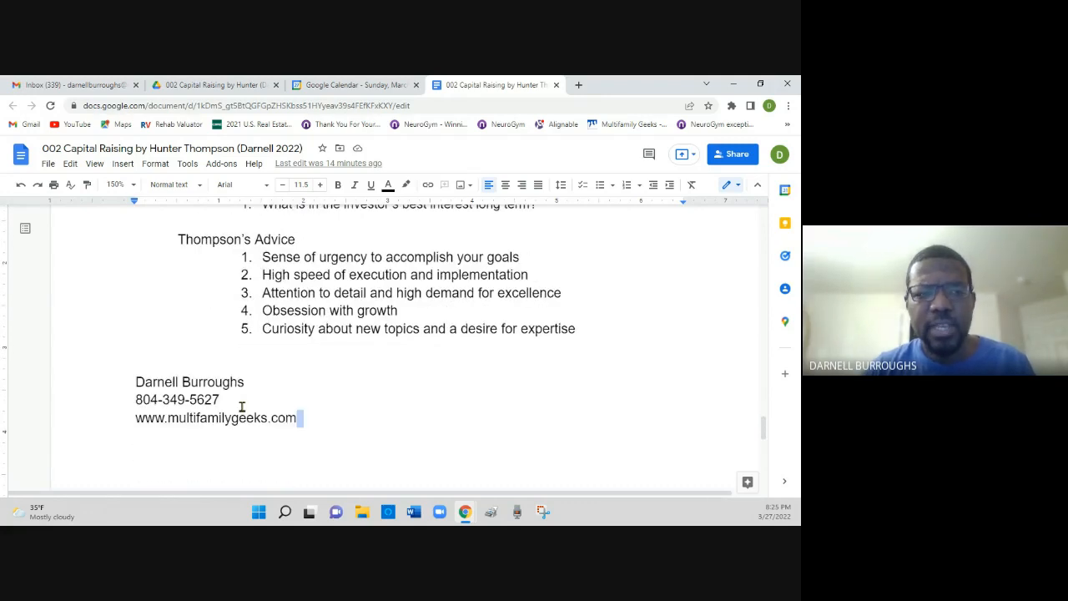